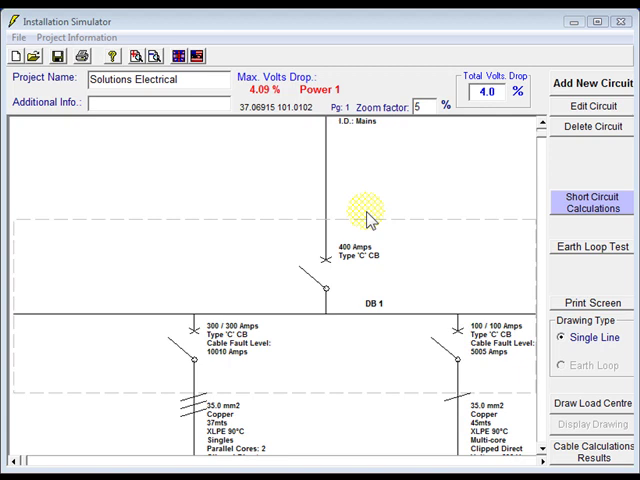
Start a new circuit attached to switchboard SB 2
click(602, 84)
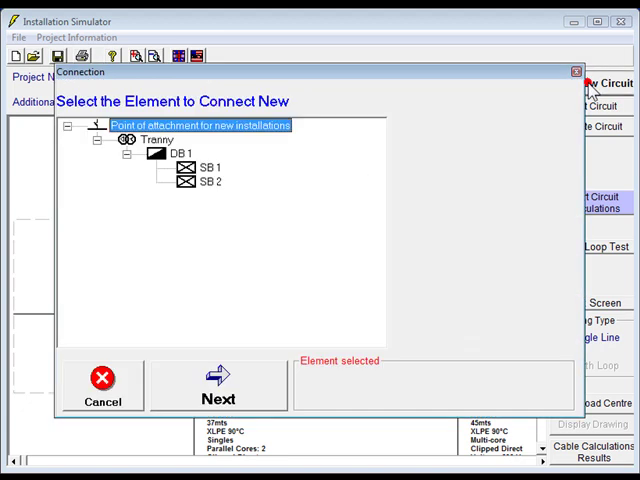
click(209, 181)
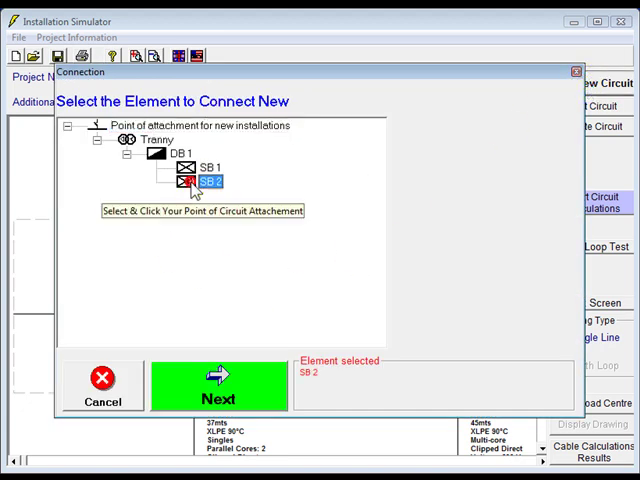
Set the circuit's protection to a 10 A Type C RCBO with 30 mA sensitivity
click(194, 385)
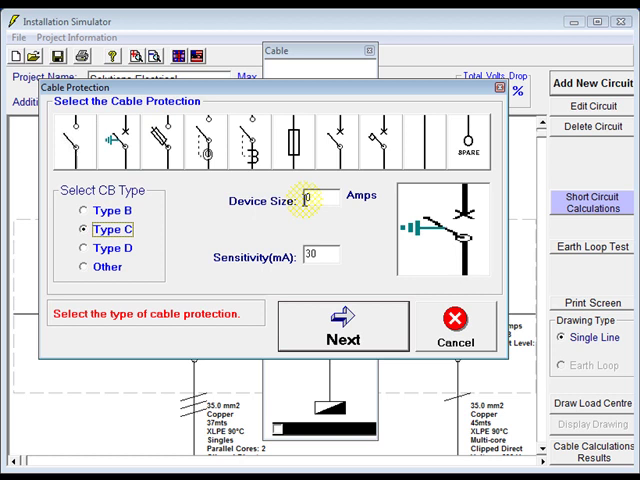
mouse_move(408, 268)
text(10)
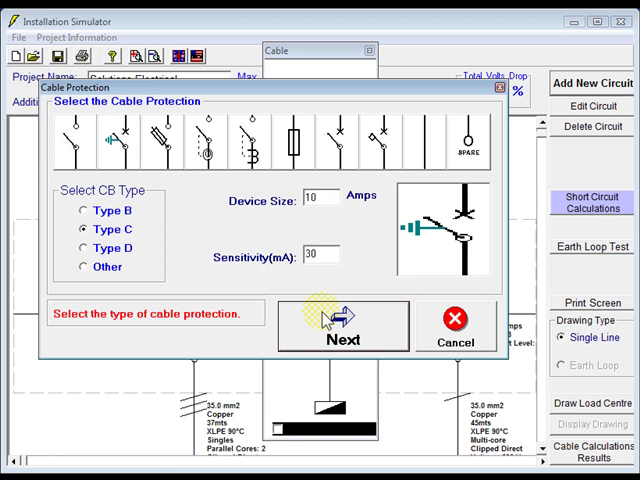
click(340, 325)
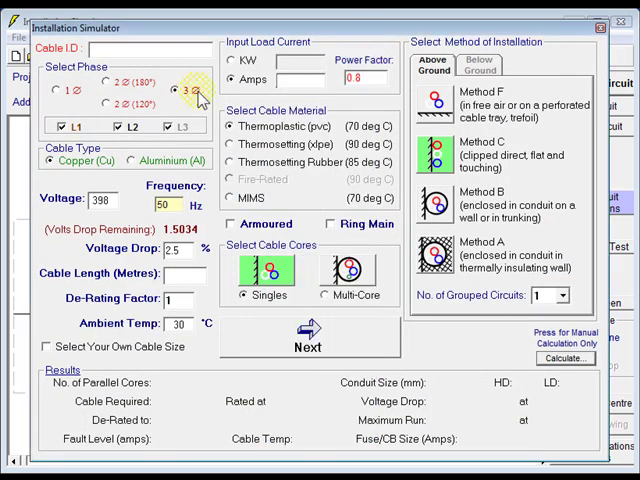
Calculate cable Power 1: single phase, 23 m, 10 A, XLPE multi-core, Method A
text(Power 1)
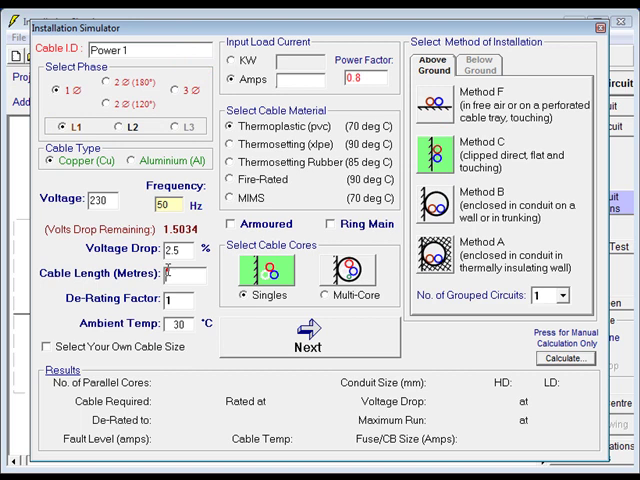
text(23)
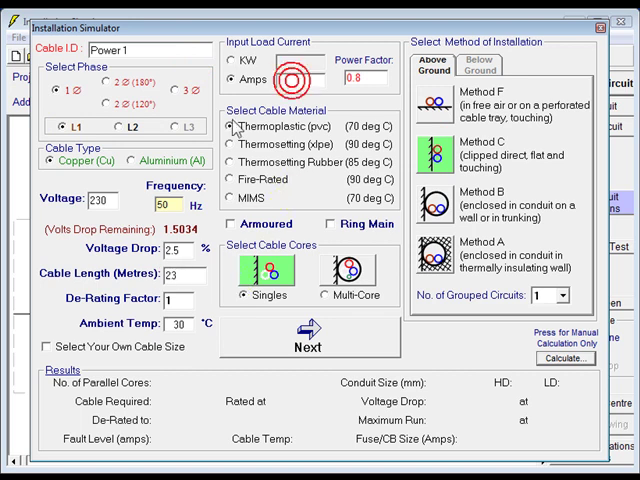
text(10)
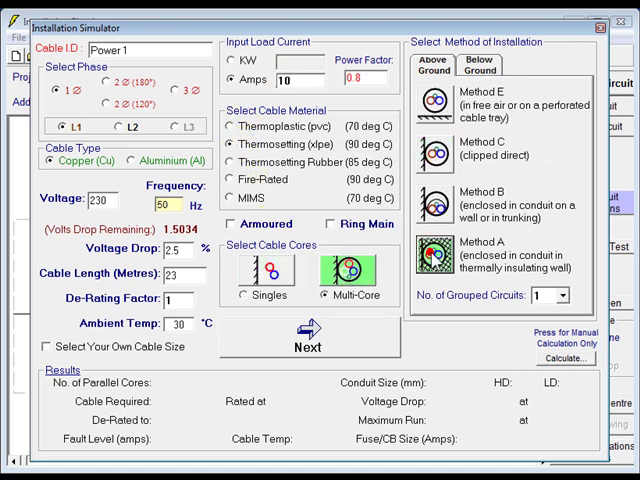
mouse_move(560, 357)
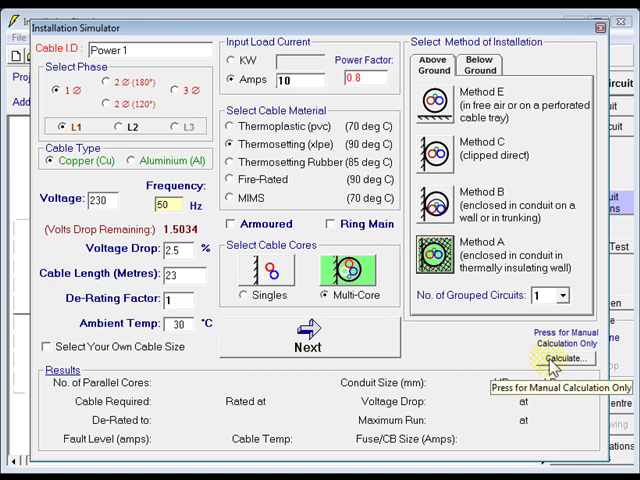
click(566, 358)
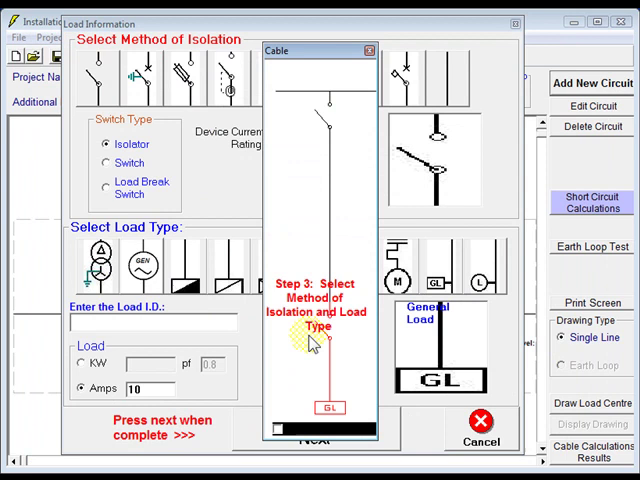
Name the load Power 1 and make it a GL general load
click(427, 78)
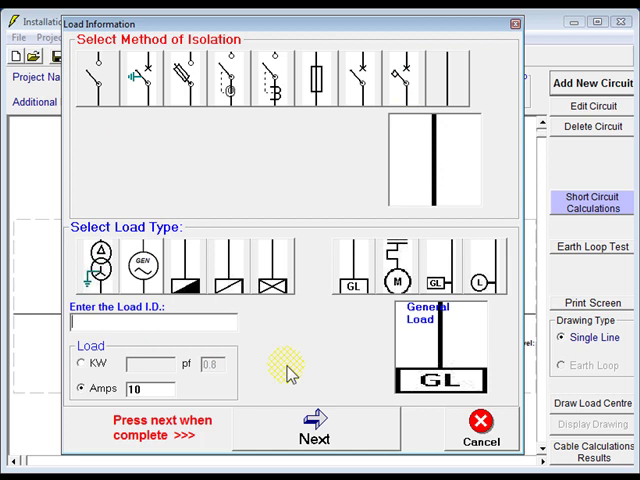
text(Power 1)
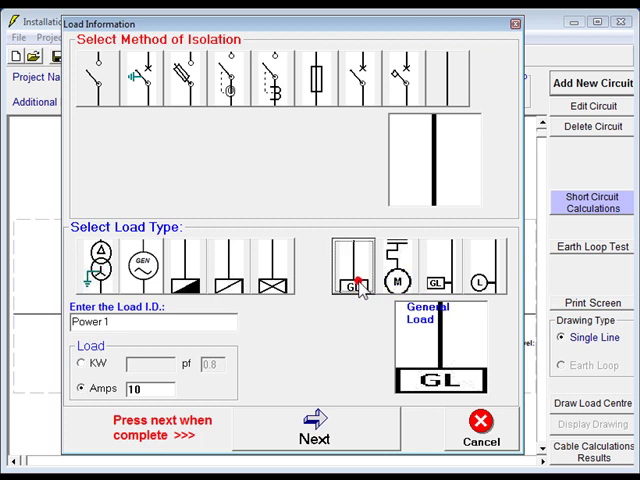
click(314, 434)
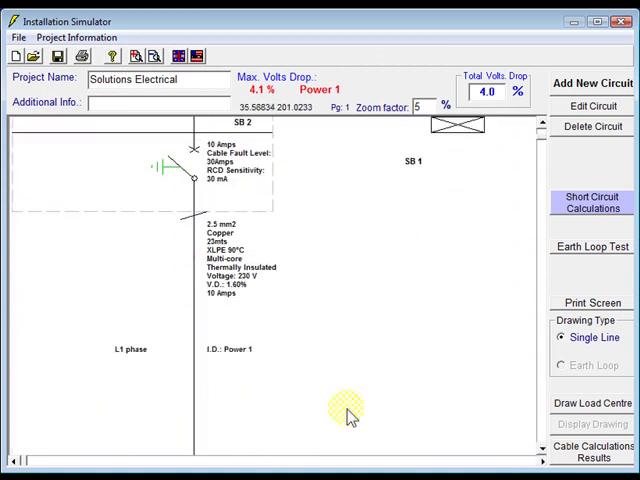
mouse_move(230, 362)
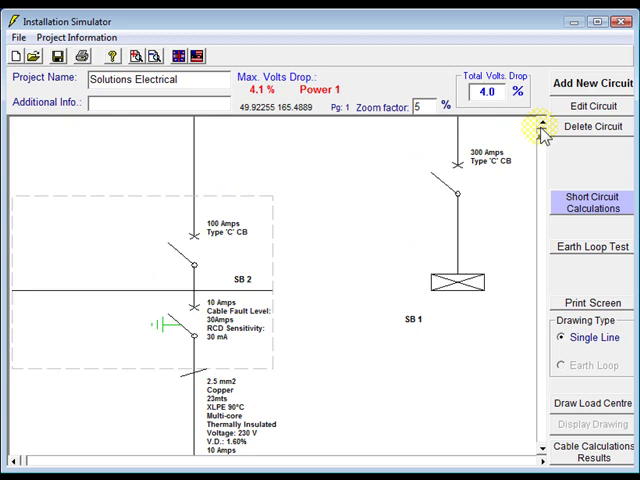
mouse_move(602, 95)
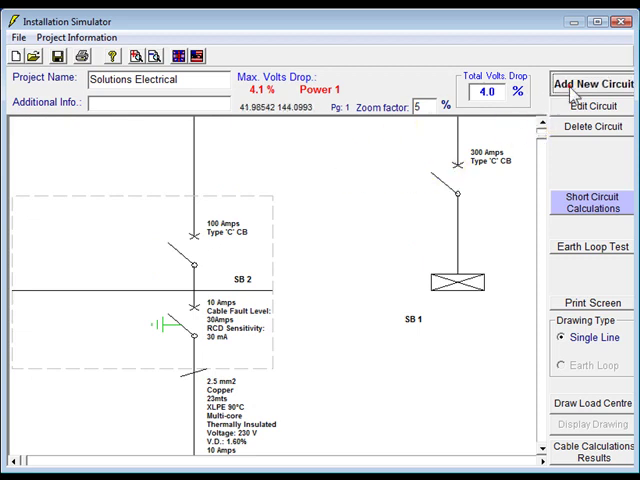
Start a second new circuit attached to switchboard SB 2
click(600, 85)
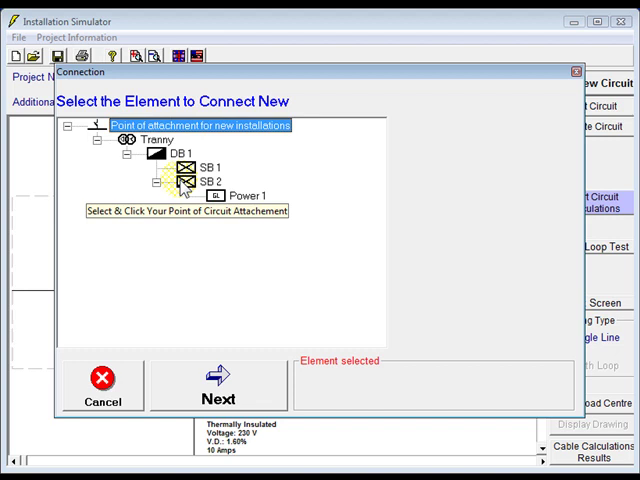
click(219, 384)
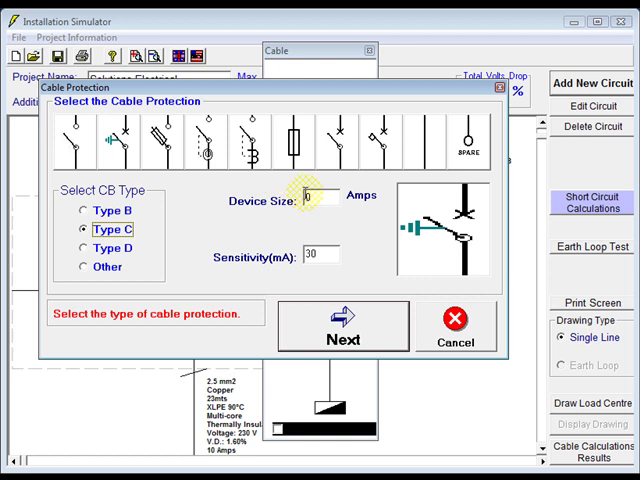
mouse_move(397, 222)
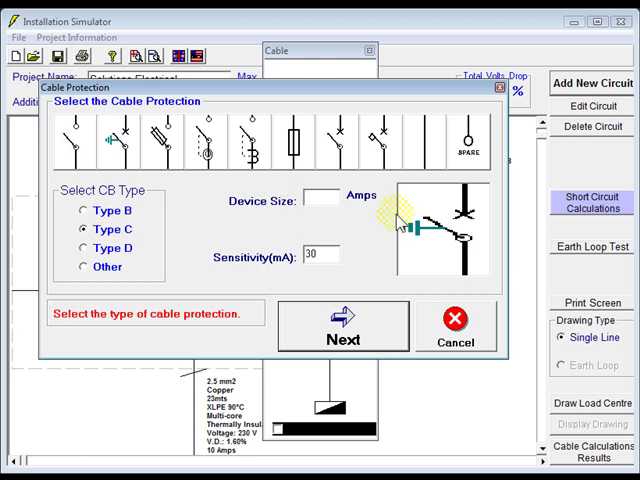
Set the second circuit's protection to a 16 A Type C RCBO, 30 mA
text(16)
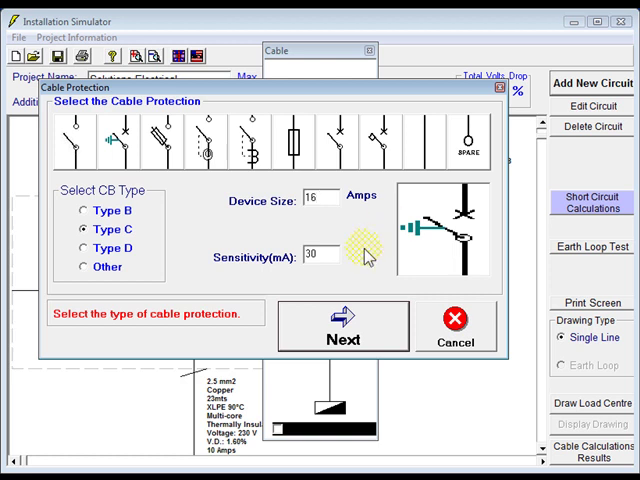
click(342, 328)
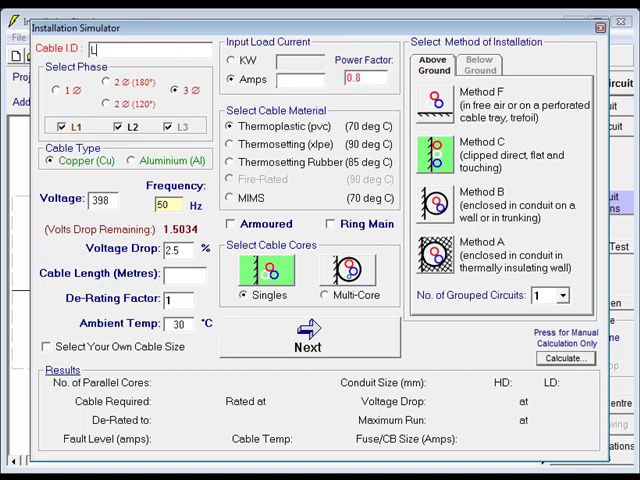
Calculate cable Light 1: single phase, 24 m, 8 A, XLPE multi-core, Method A
text(Light 1)
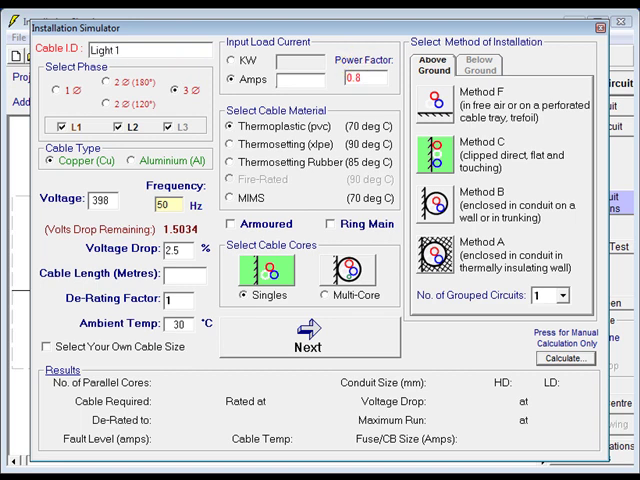
click(61, 91)
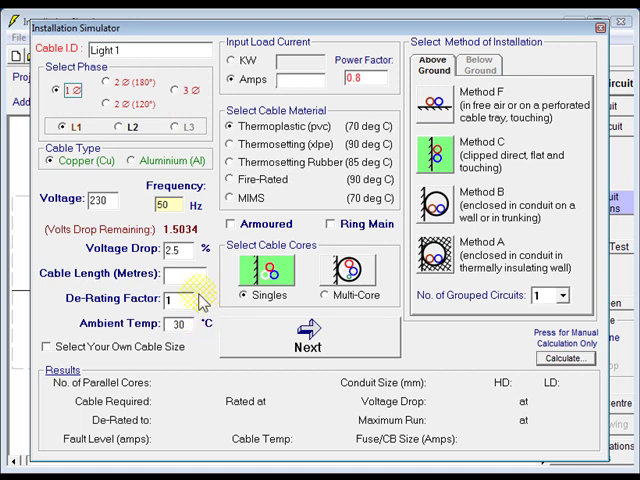
text(24)
text(8)
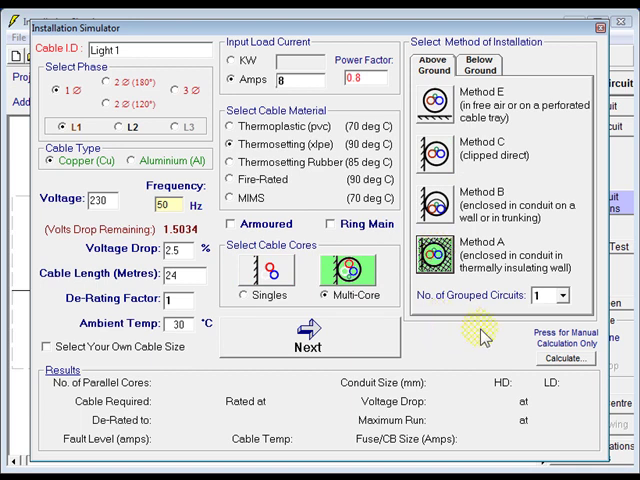
mouse_move(565, 358)
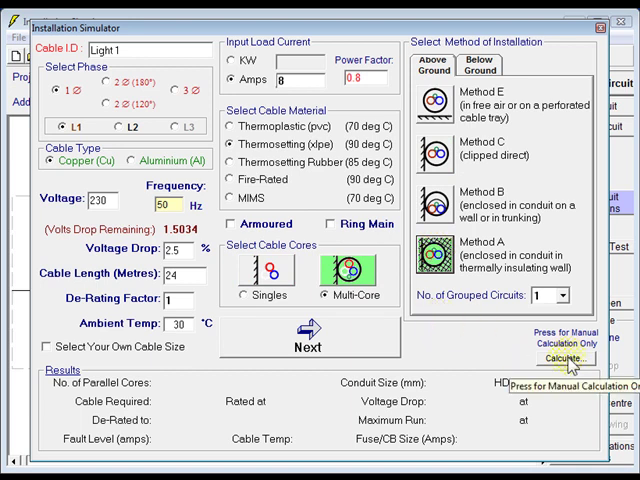
click(561, 357)
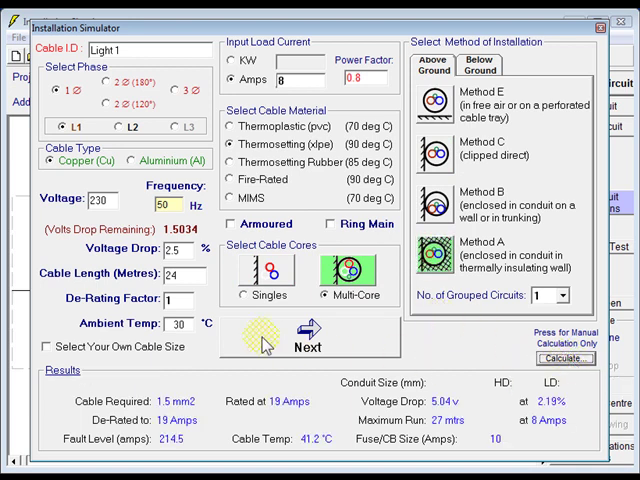
click(308, 338)
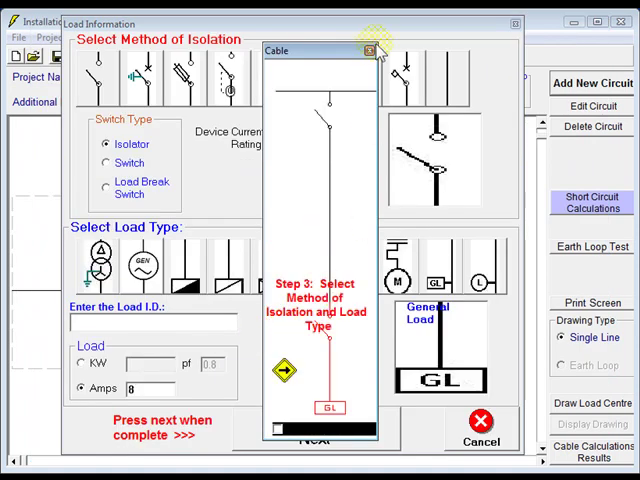
Name the load Light 1 as a Lamps Radial load and finish the circuit
click(367, 53)
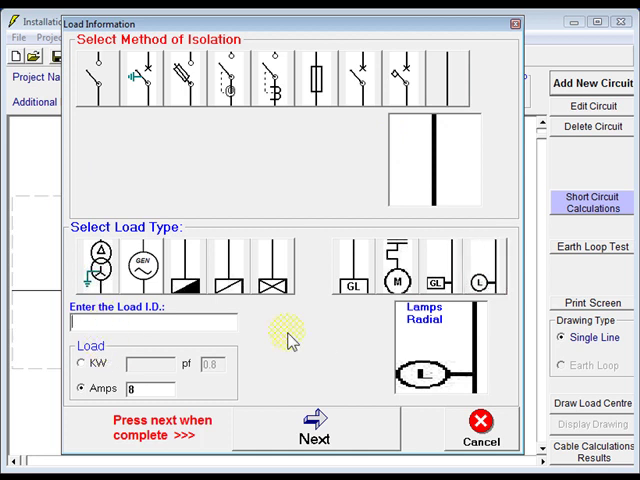
text(Light 1)
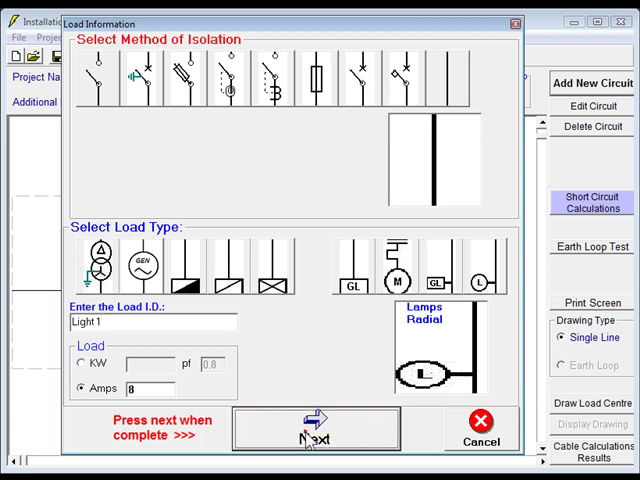
click(311, 429)
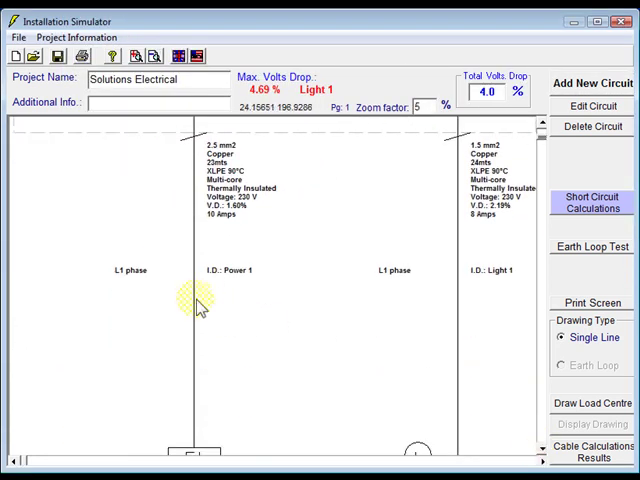
mouse_move(442, 240)
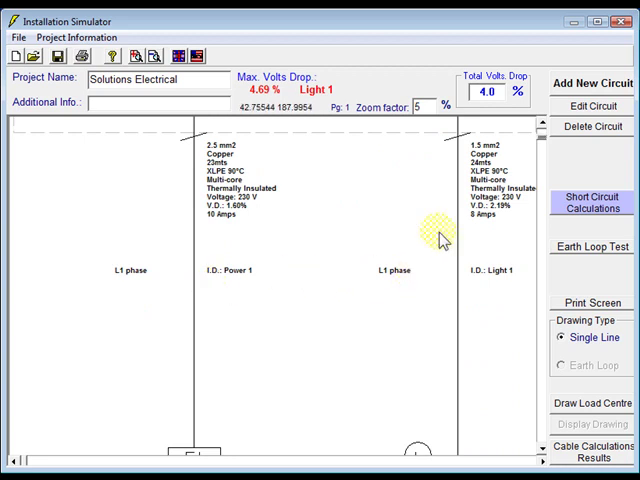